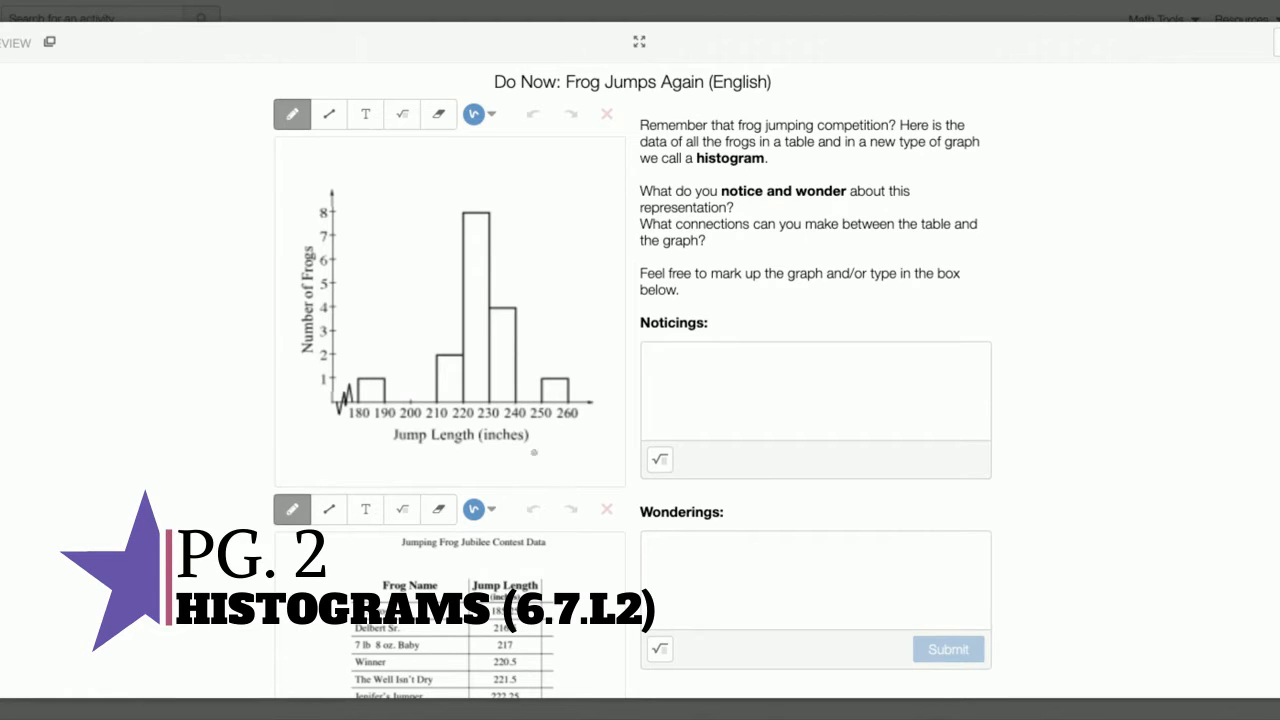
Step: Review the Task 2 prompt and highlight the sentence about where the data is
scroll(down, 3)
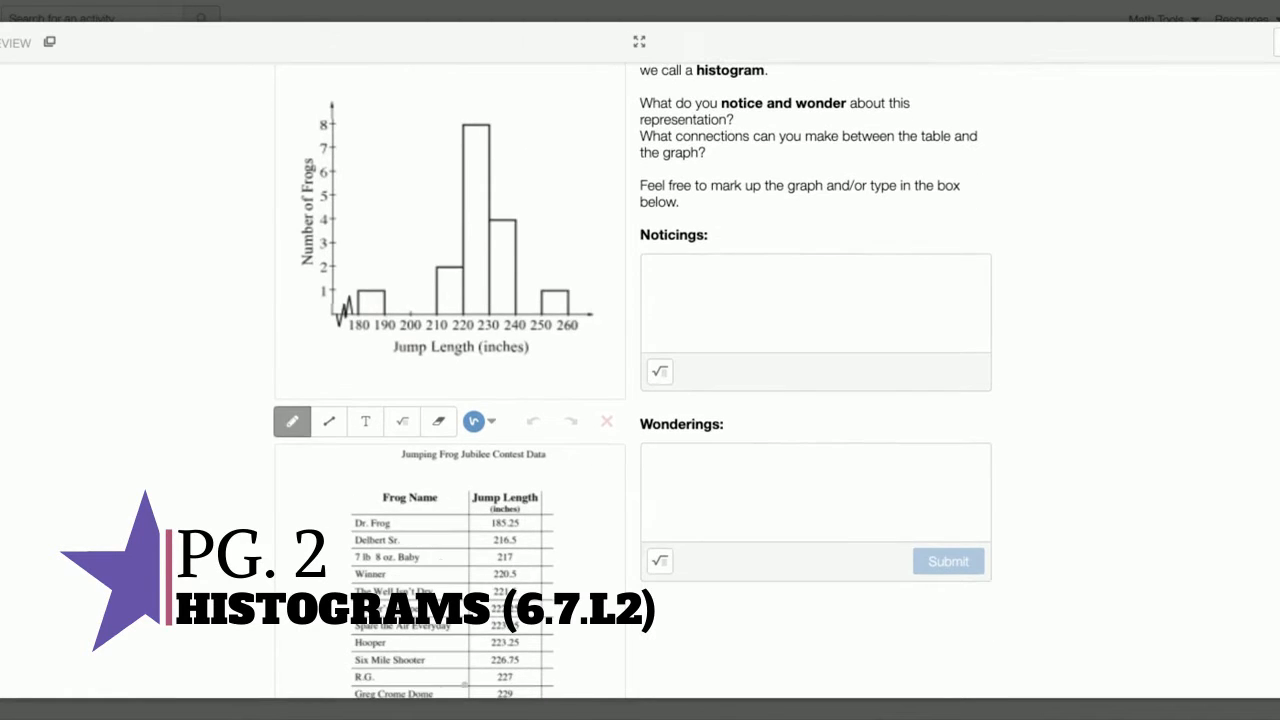
scroll(up, 3)
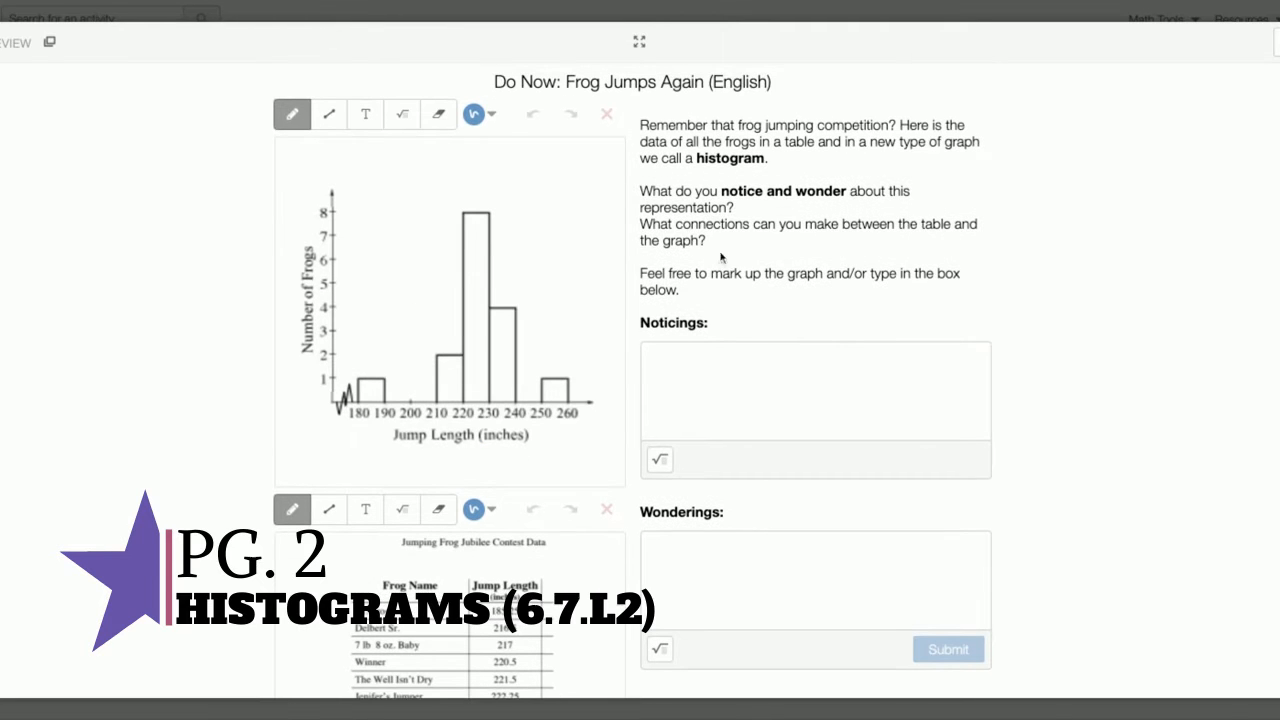
mouse_move(750, 204)
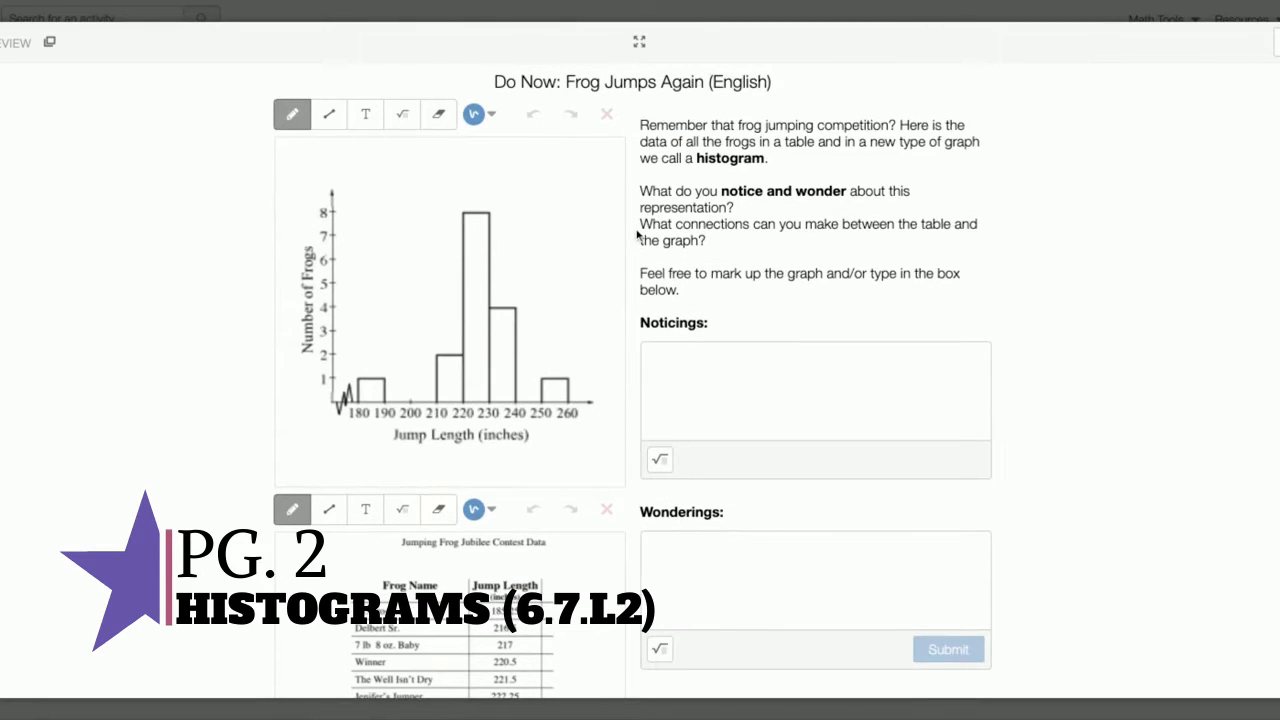
mouse_move(838, 228)
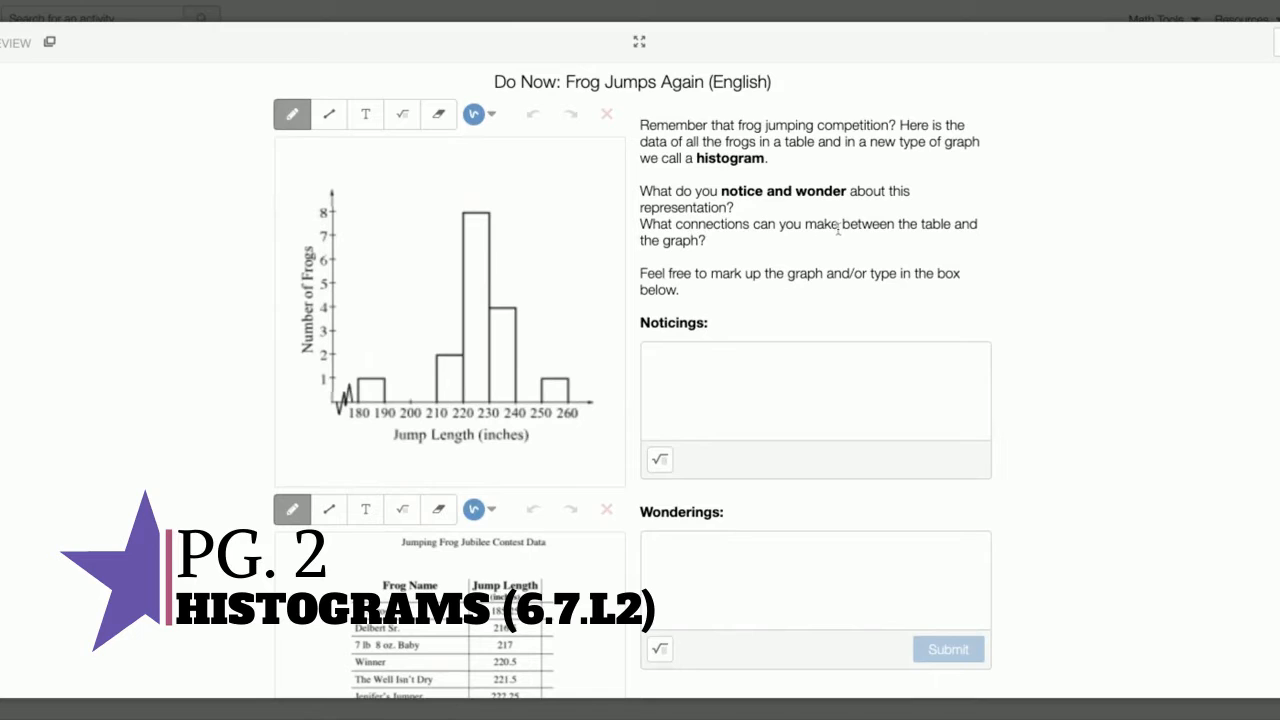
mouse_move(1000, 228)
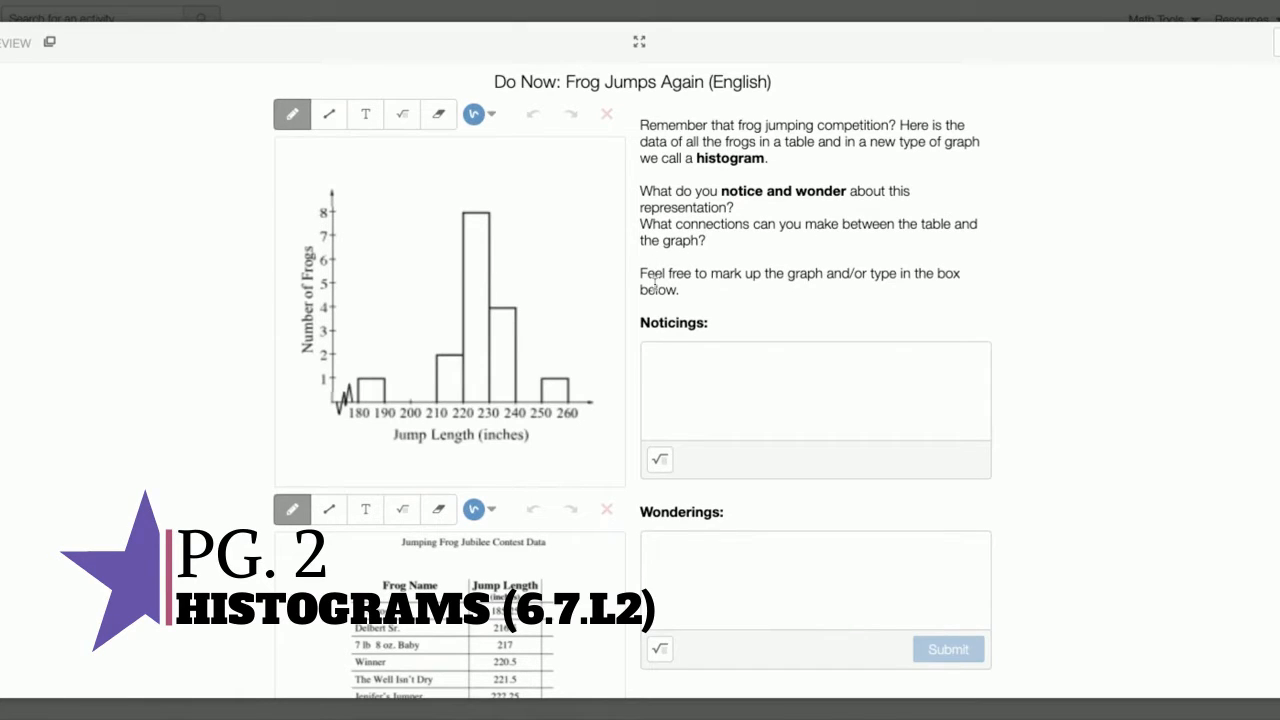
mouse_move(798, 290)
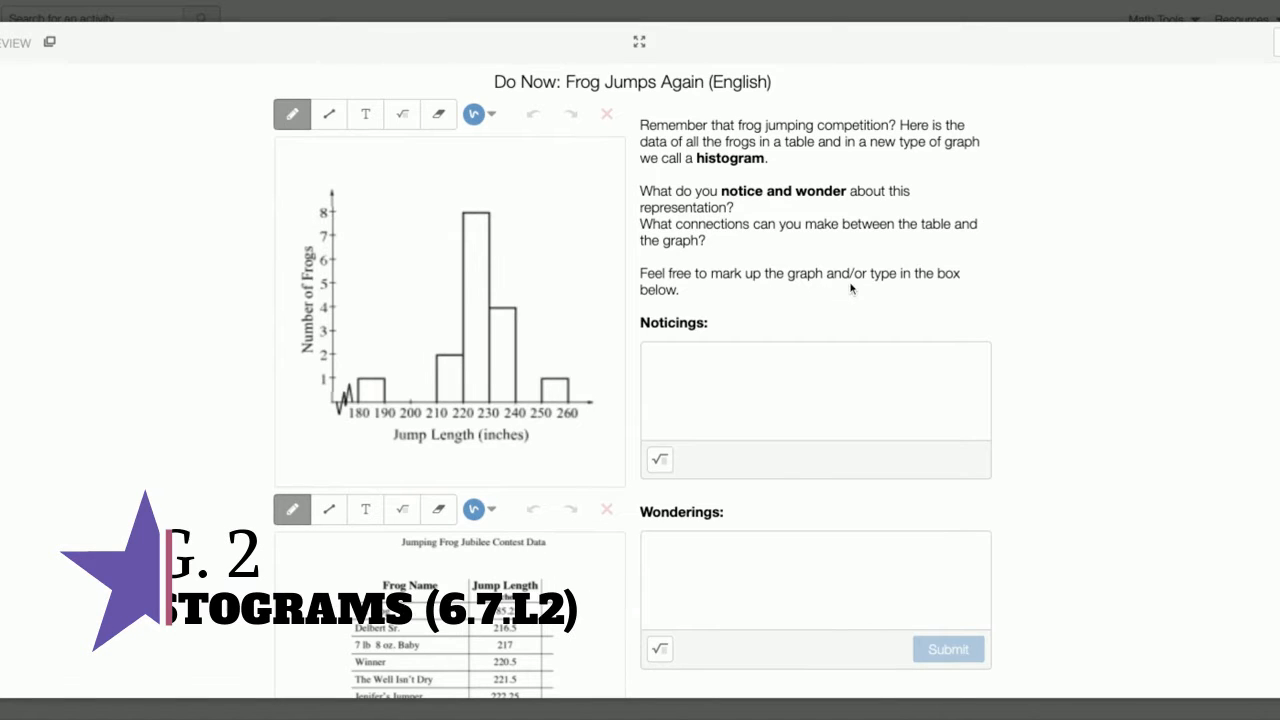
mouse_move(684, 308)
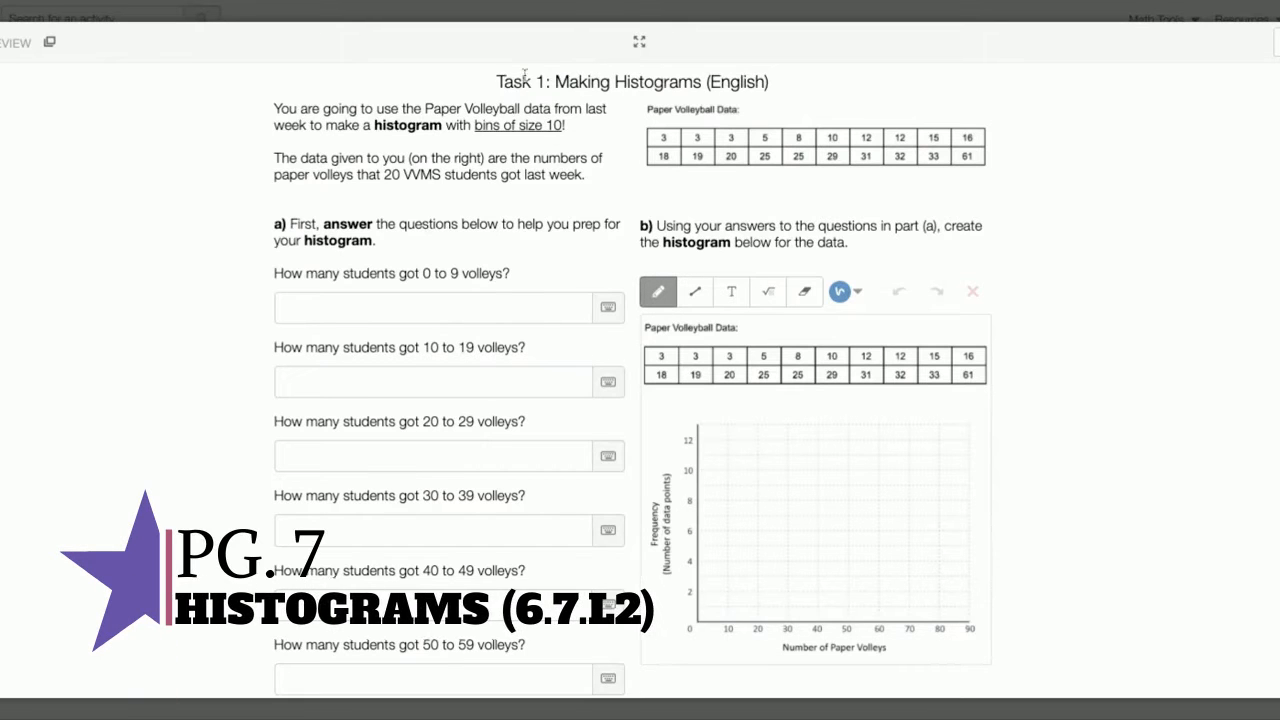
double_click(520, 82)
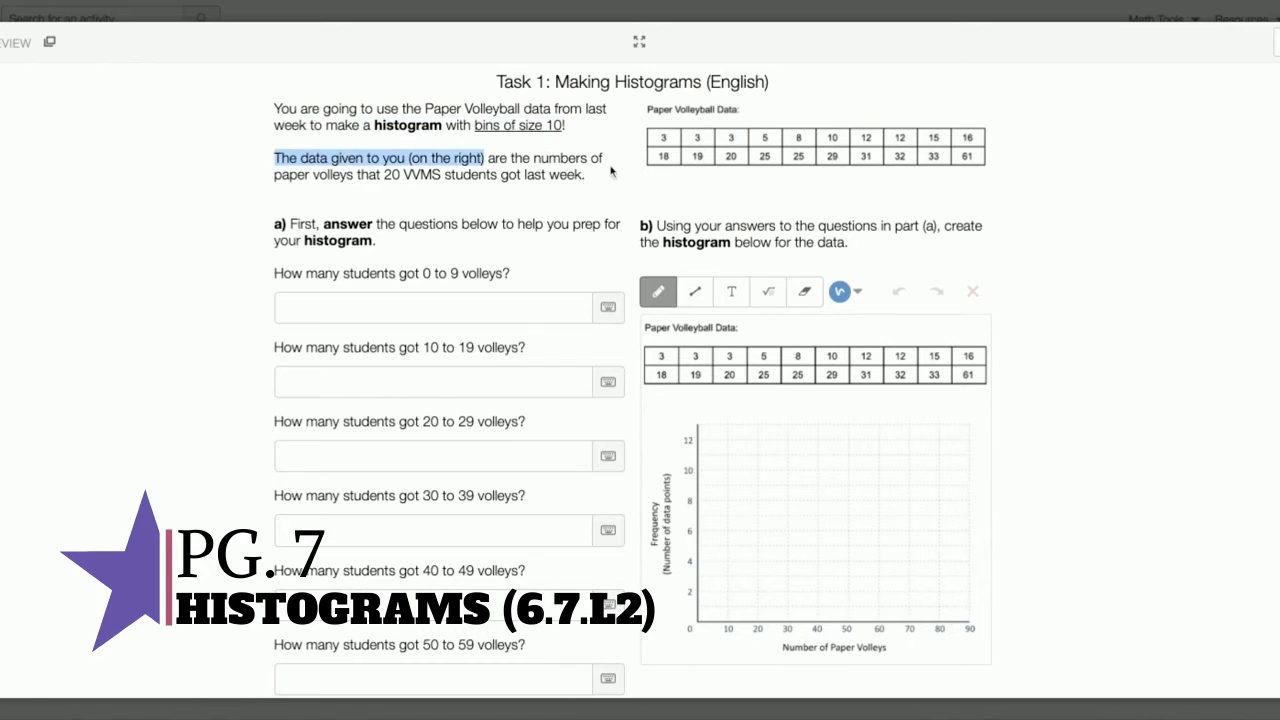
mouse_move(348, 192)
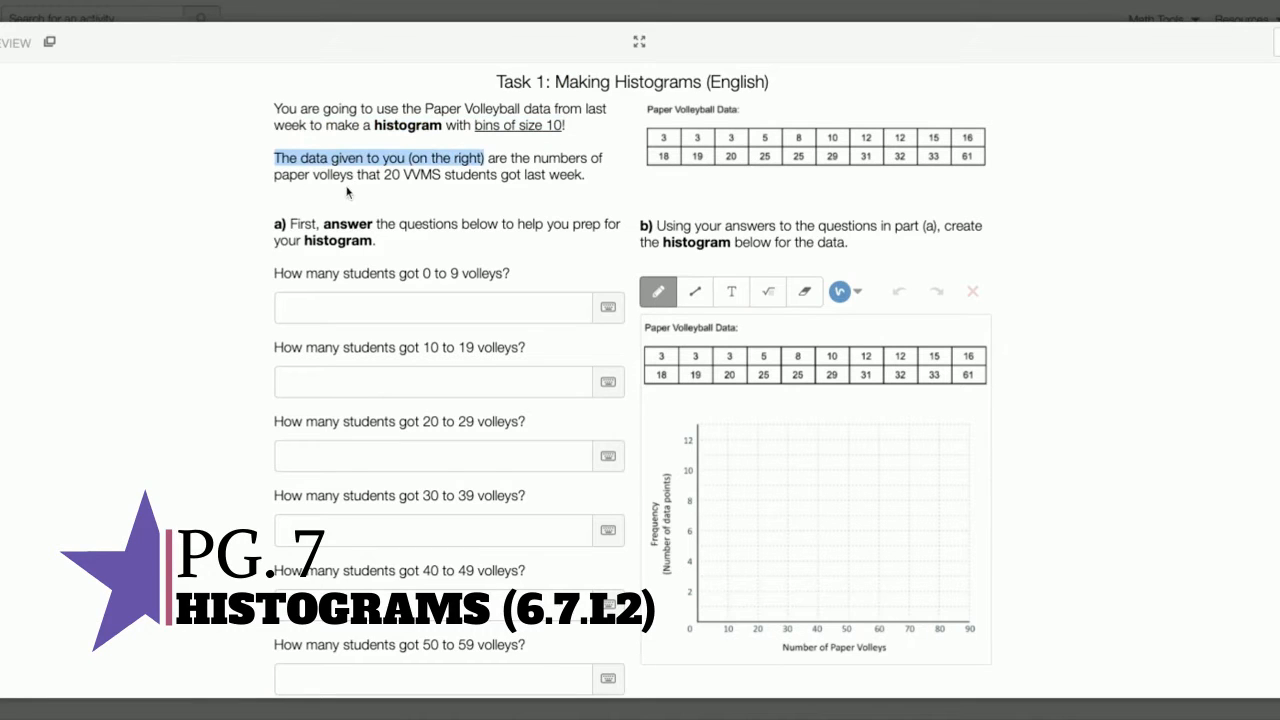
mouse_move(418, 194)
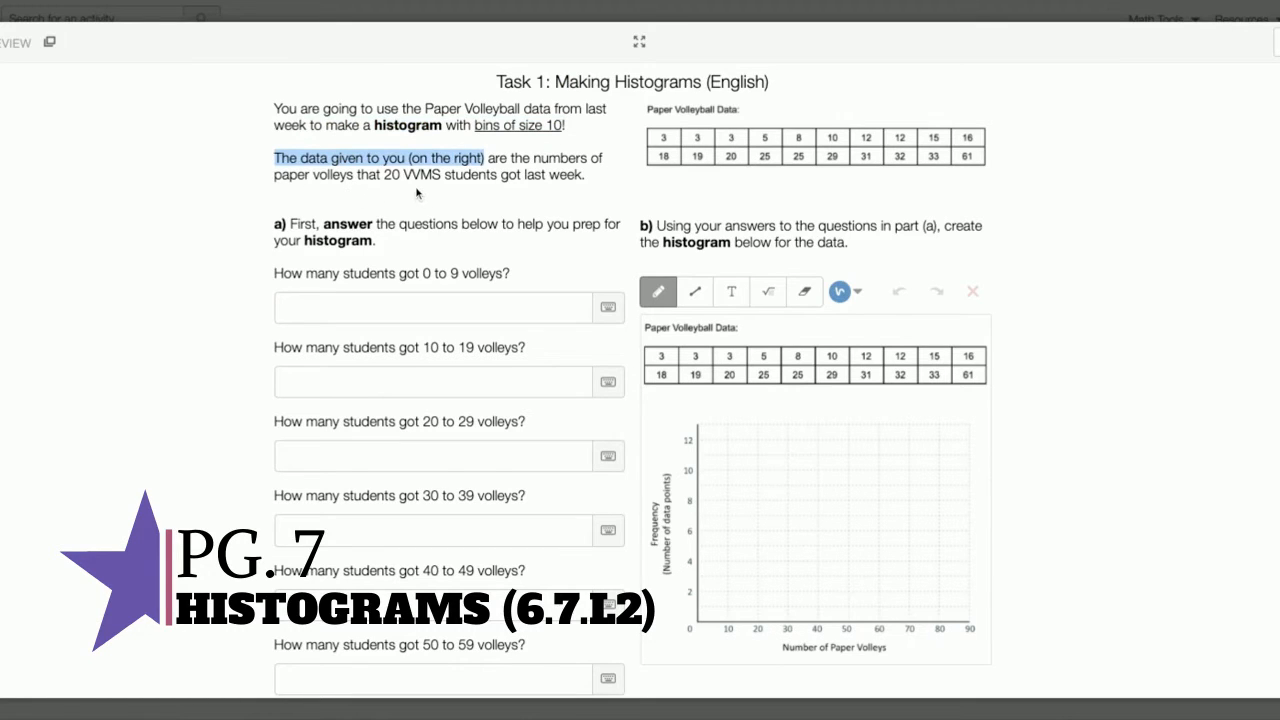
mouse_move(508, 190)
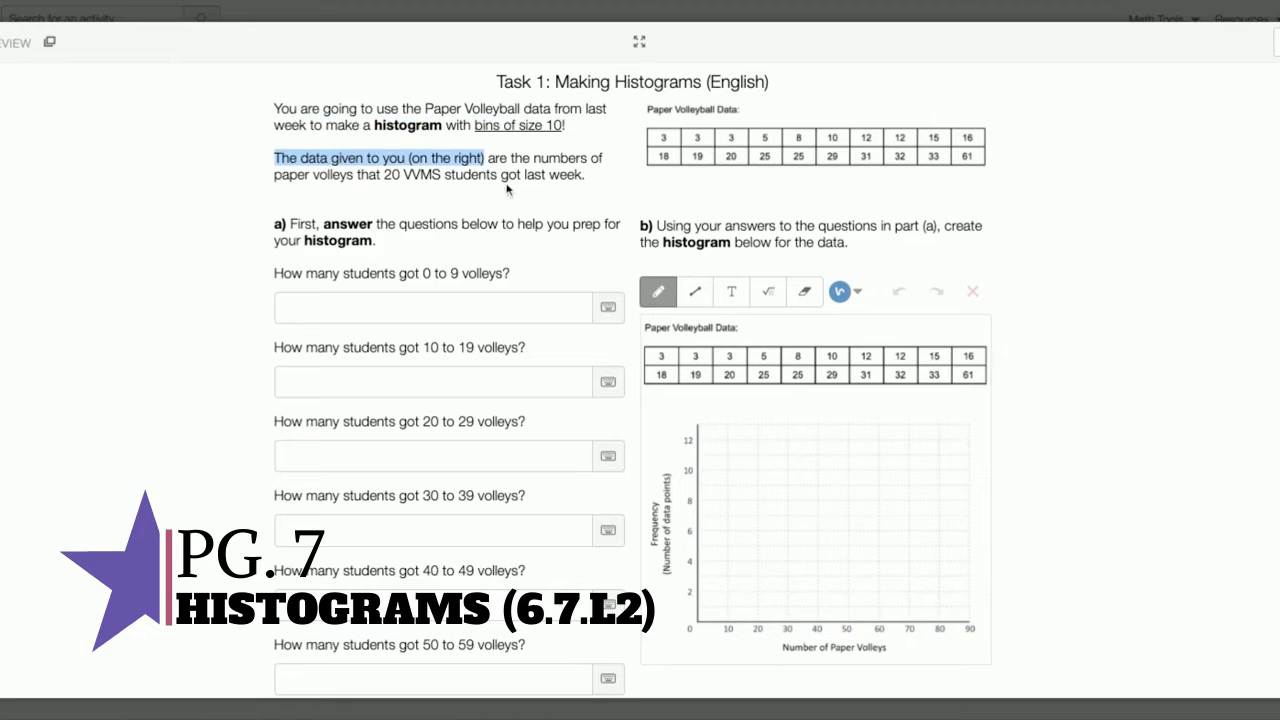
mouse_move(940, 94)
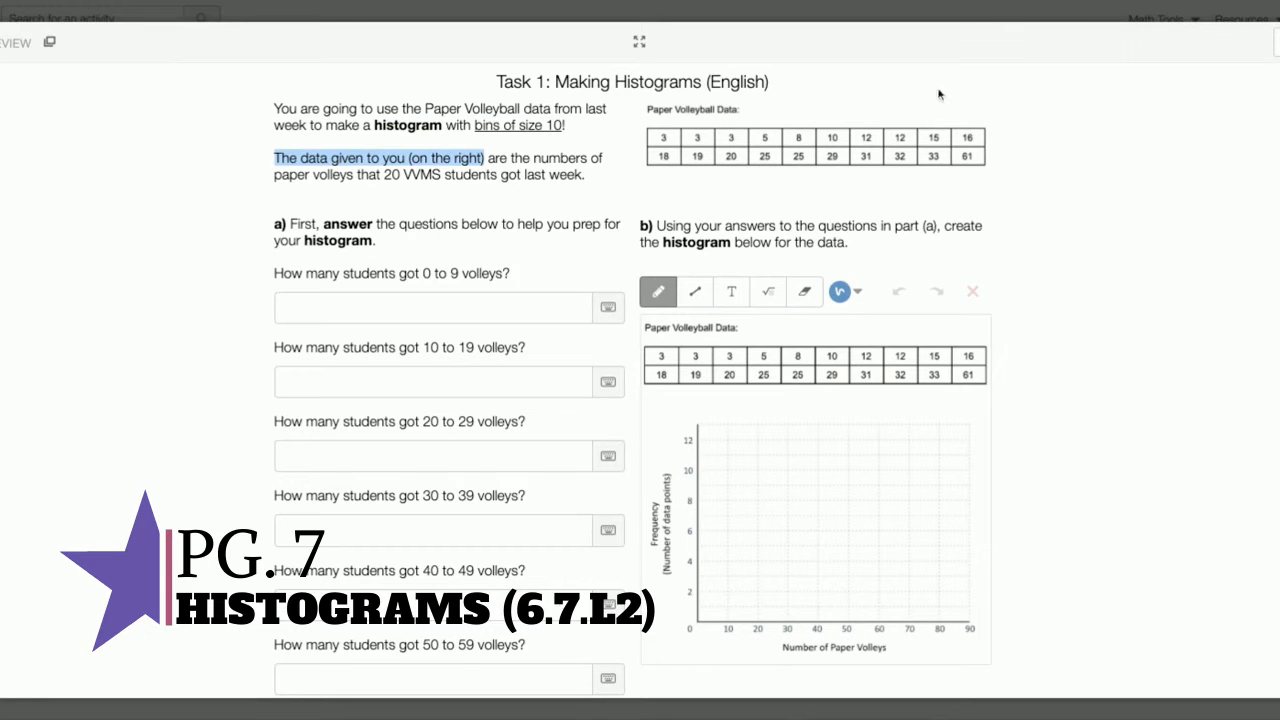
mouse_move(772, 108)
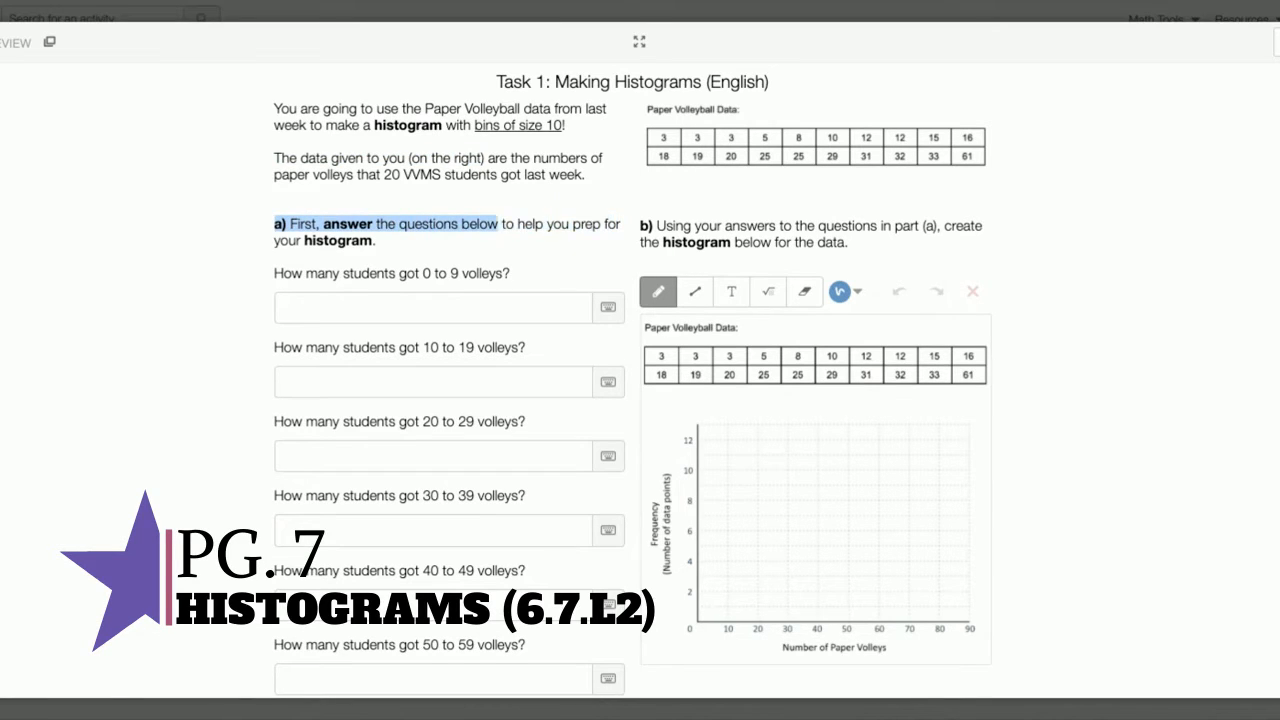
scroll(down, 3)
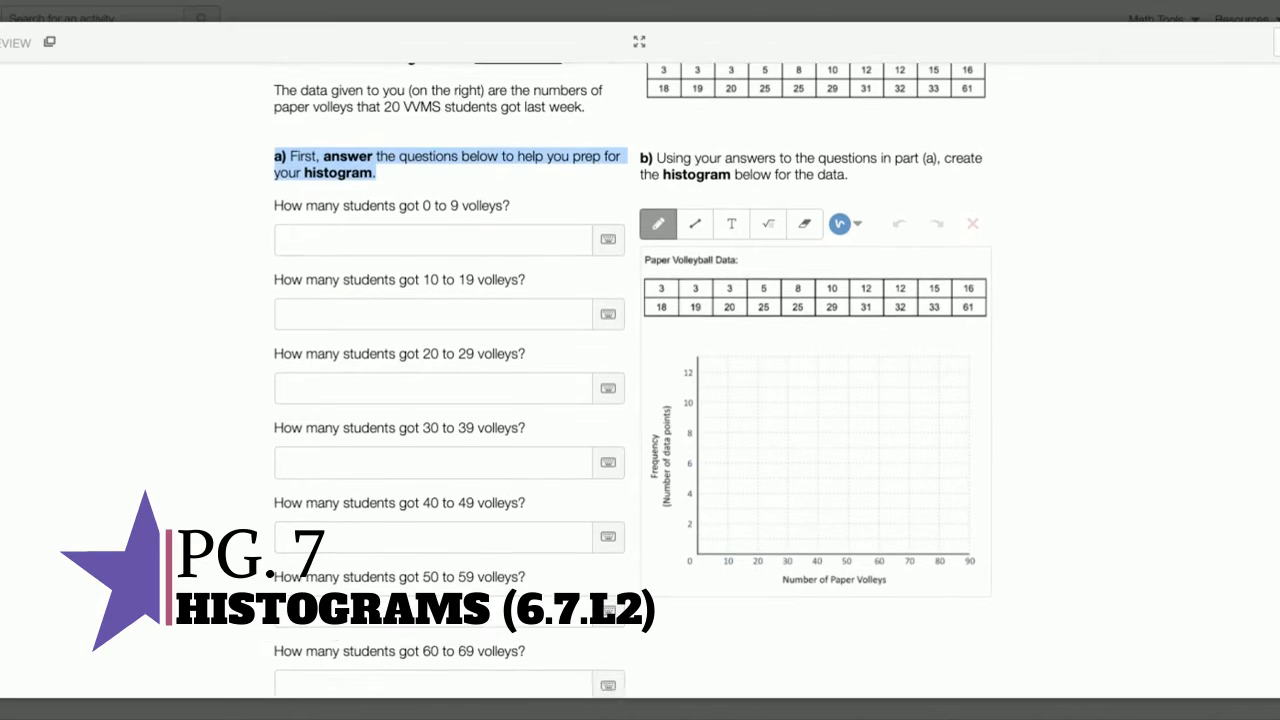
scroll(up, 3)
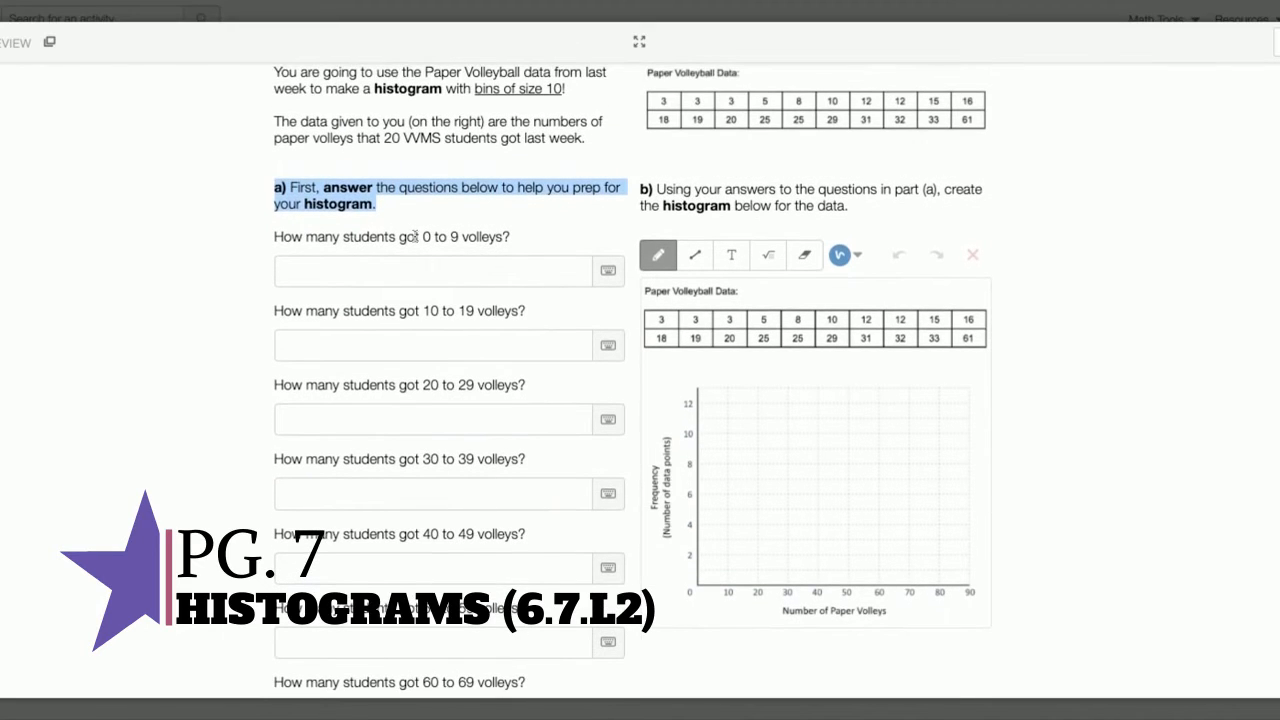
click(432, 272)
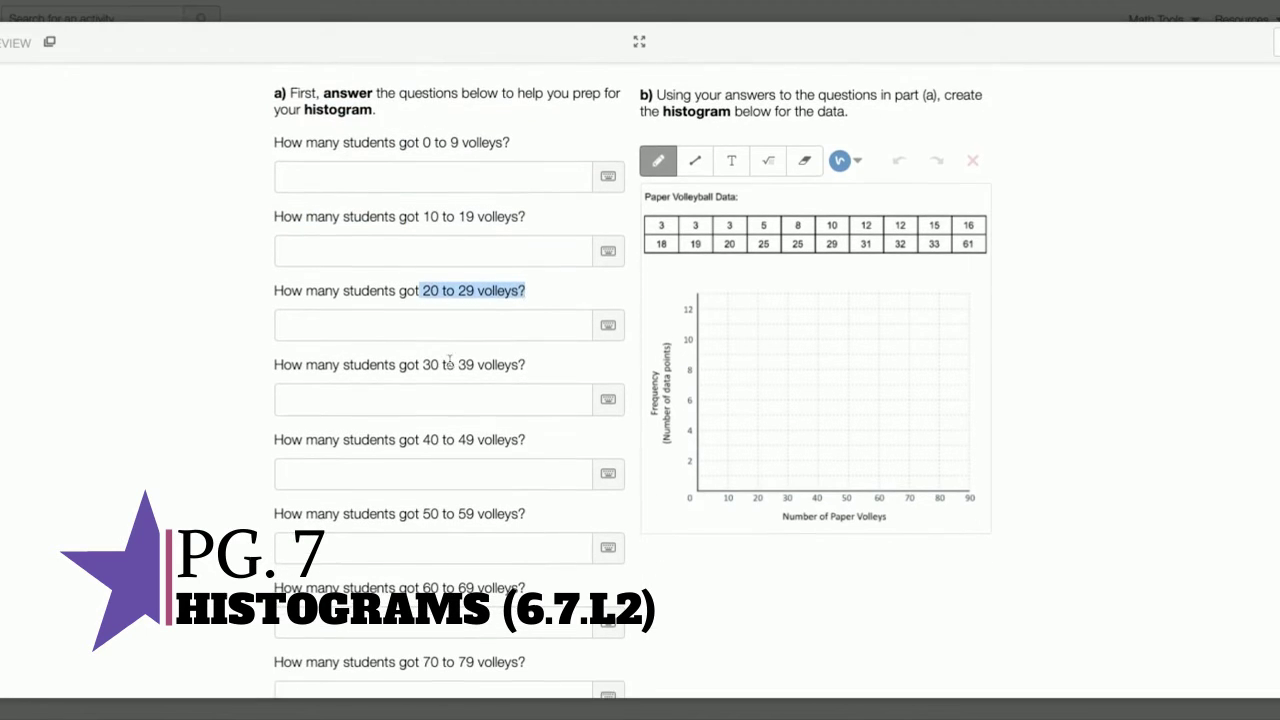
Step: Scroll through the bin-size-20 volleyball histogram and advance to Task 3
scroll(down, 3)
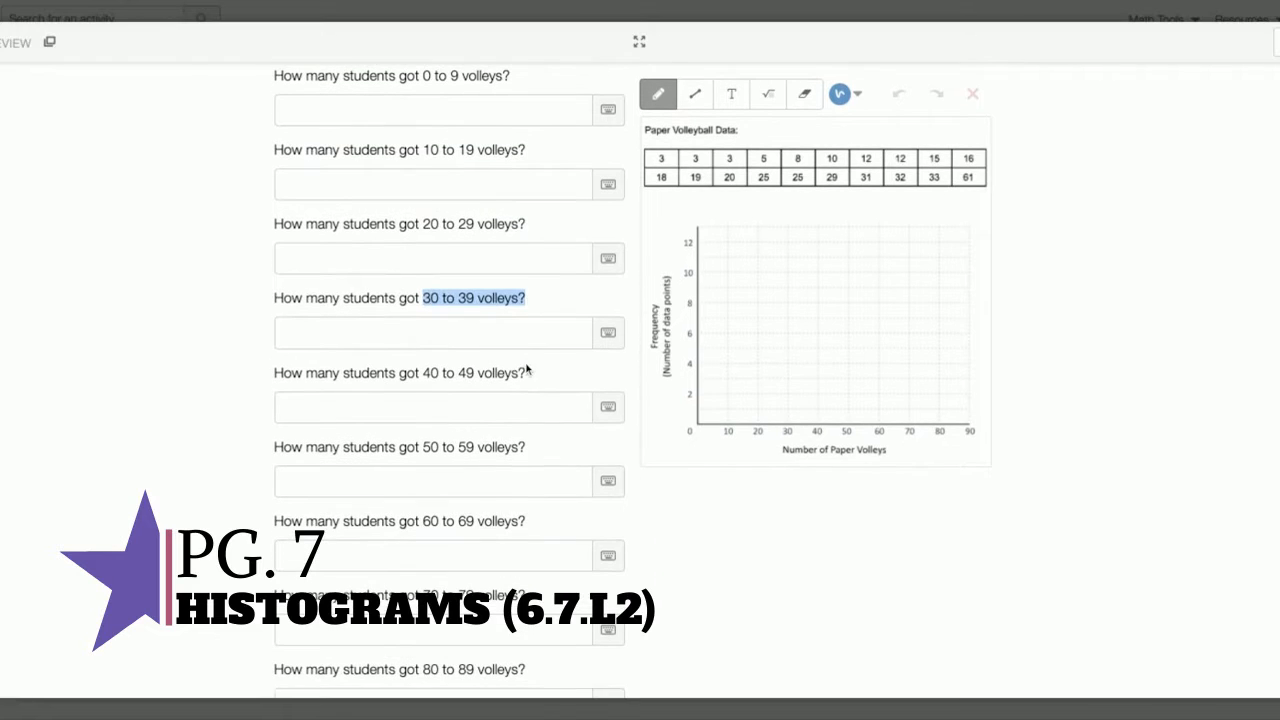
scroll(down, 3)
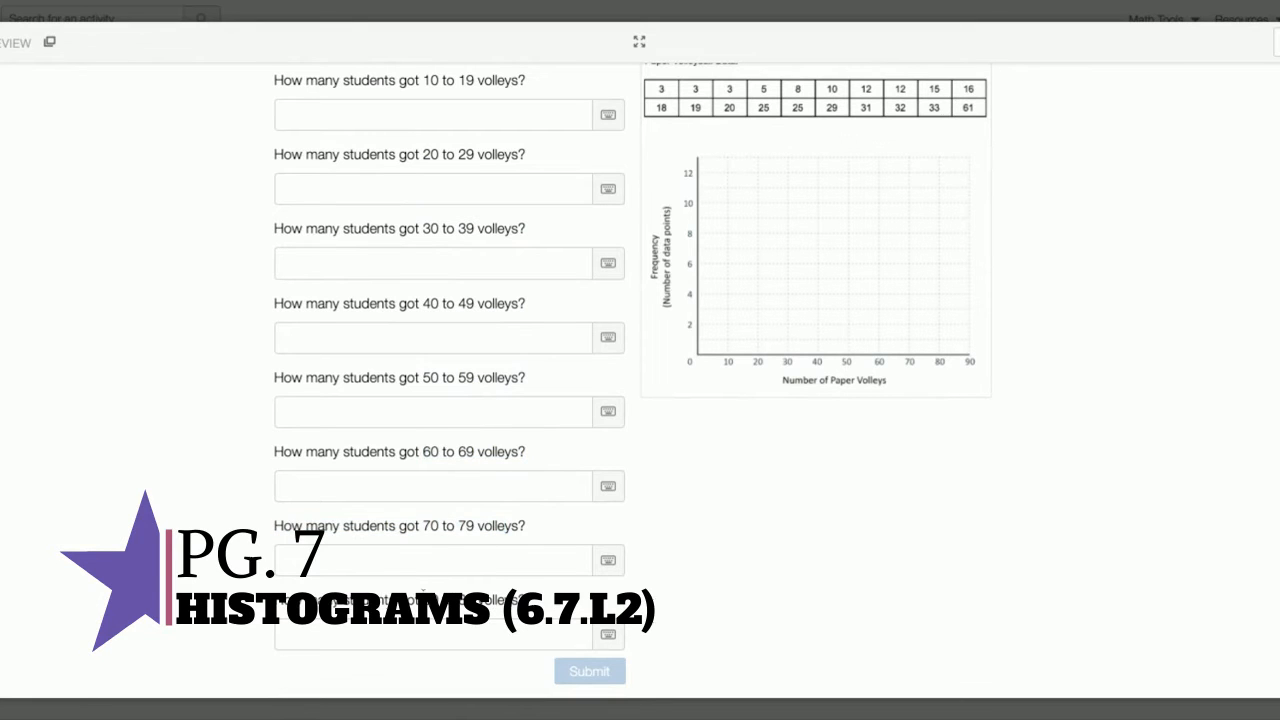
scroll(up, 3)
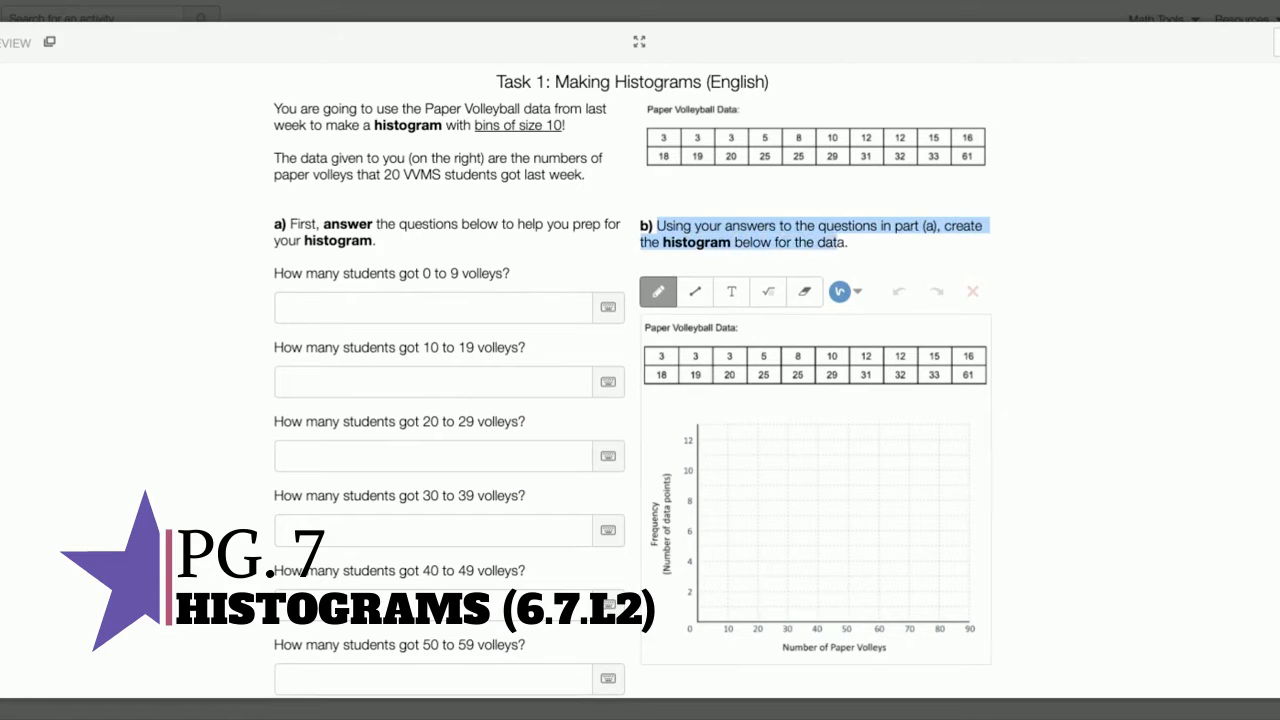
scroll(down, 3)
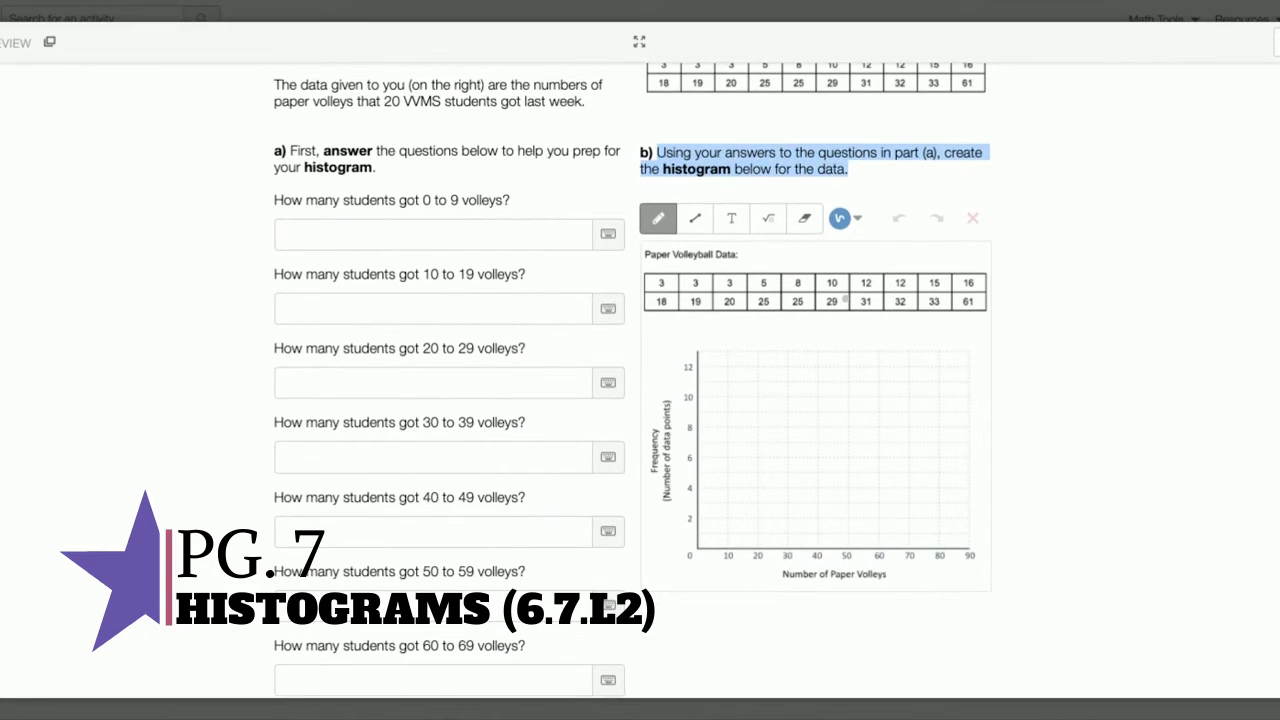
scroll(down, 3)
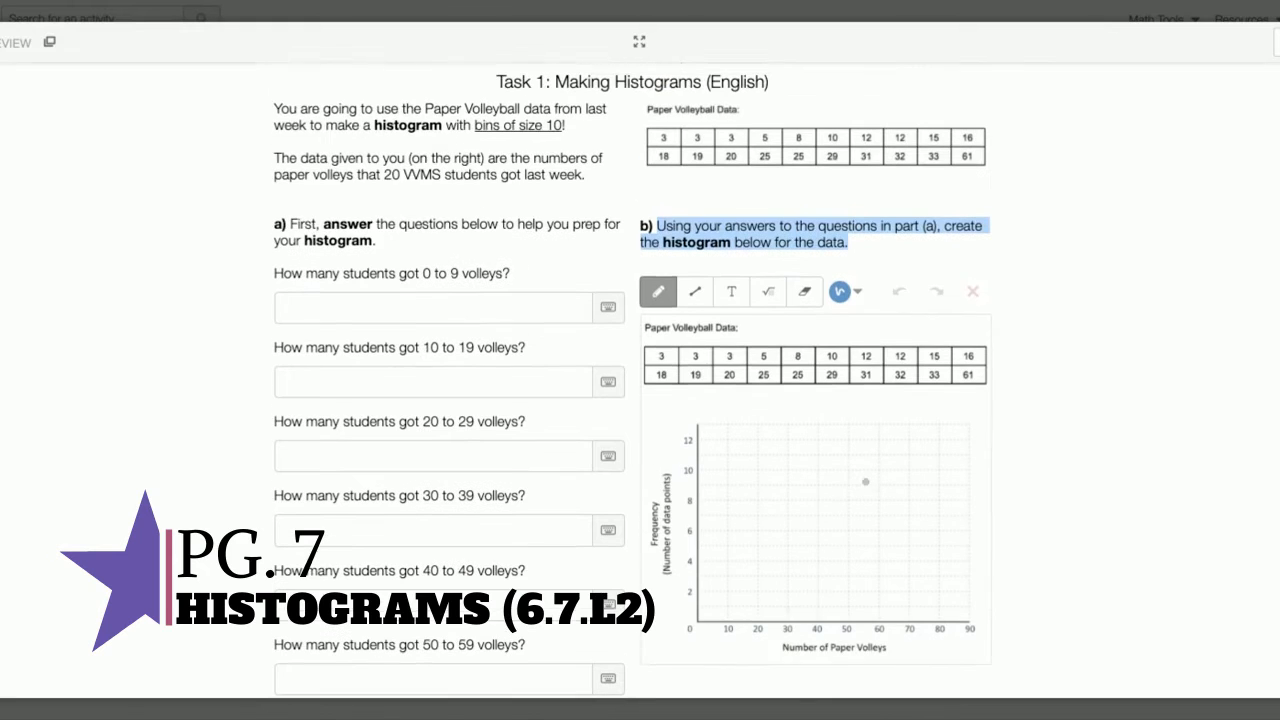
scroll(down, 3)
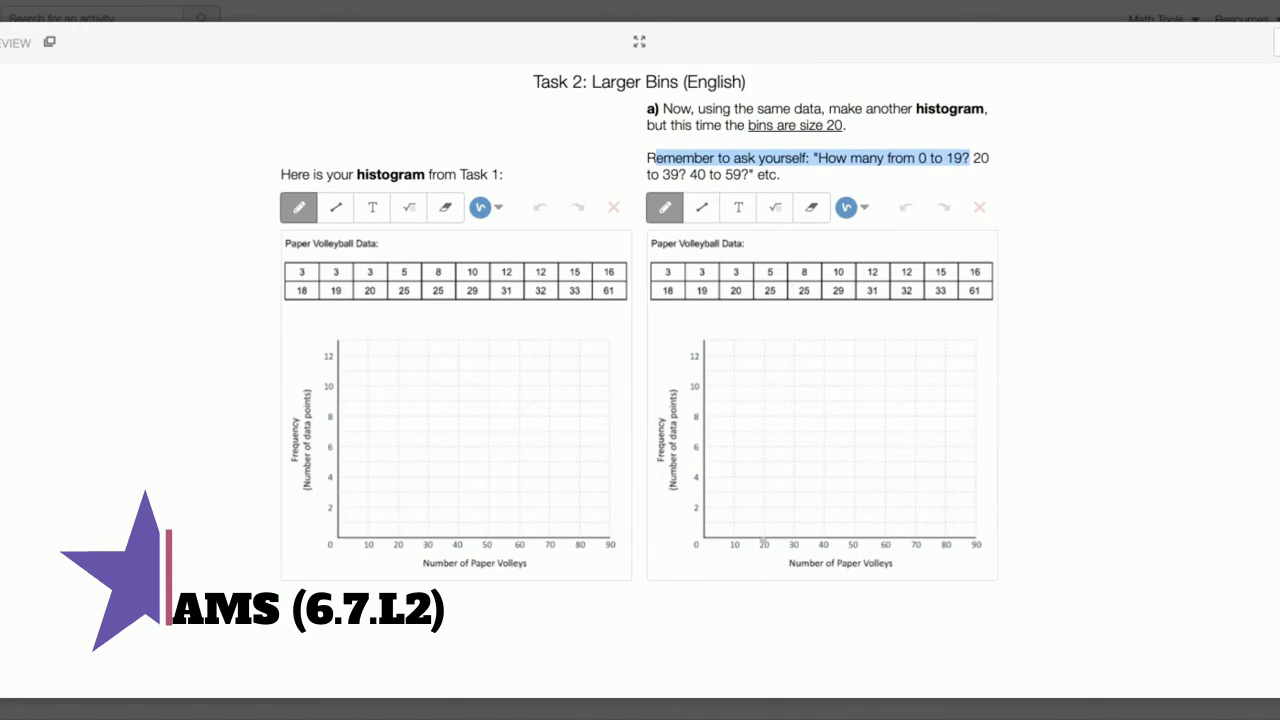
click(728, 524)
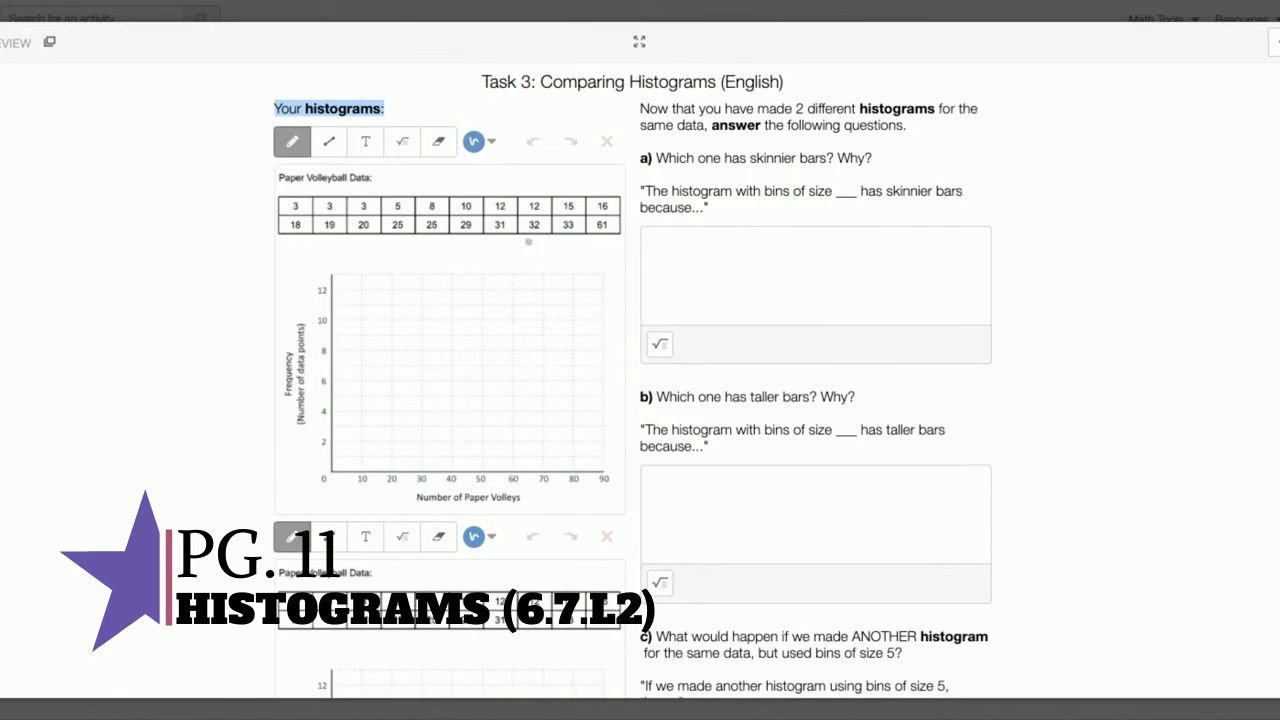
Step: Place the cursor in answer boxes a) skinnier bars and c) bins of size 5, scrolling the questions
scroll(down, 3)
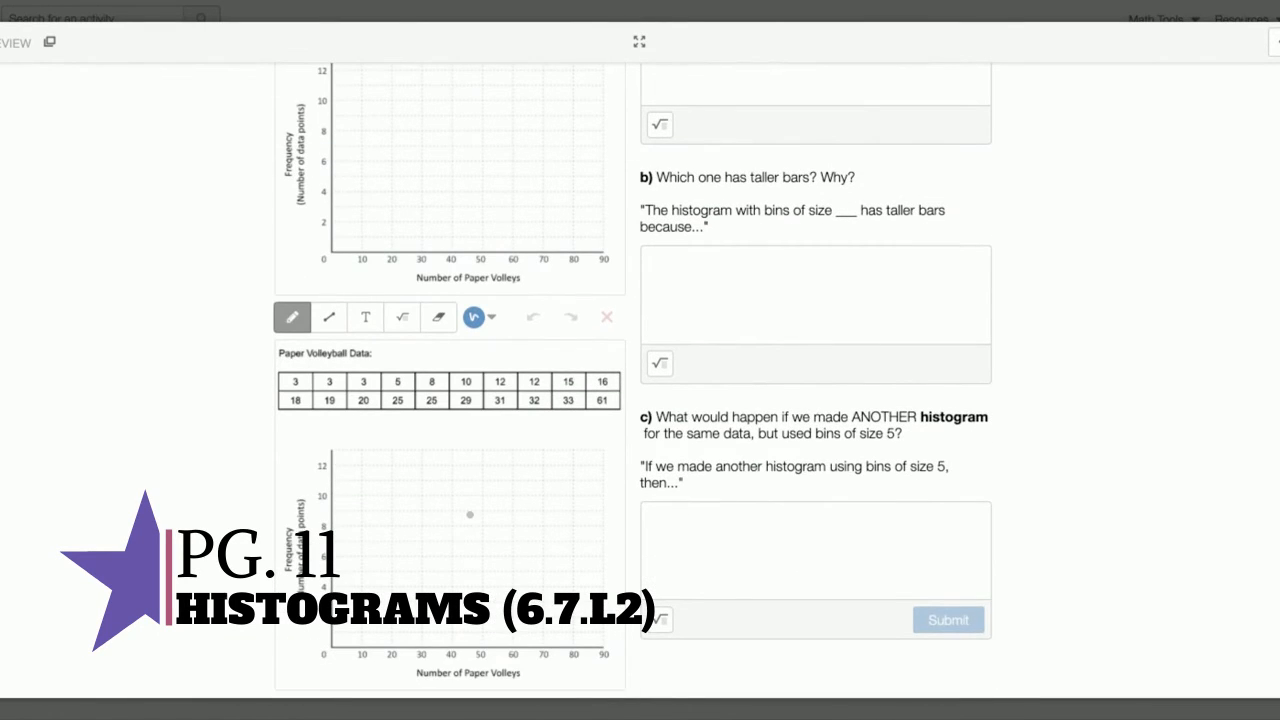
scroll(up, 3)
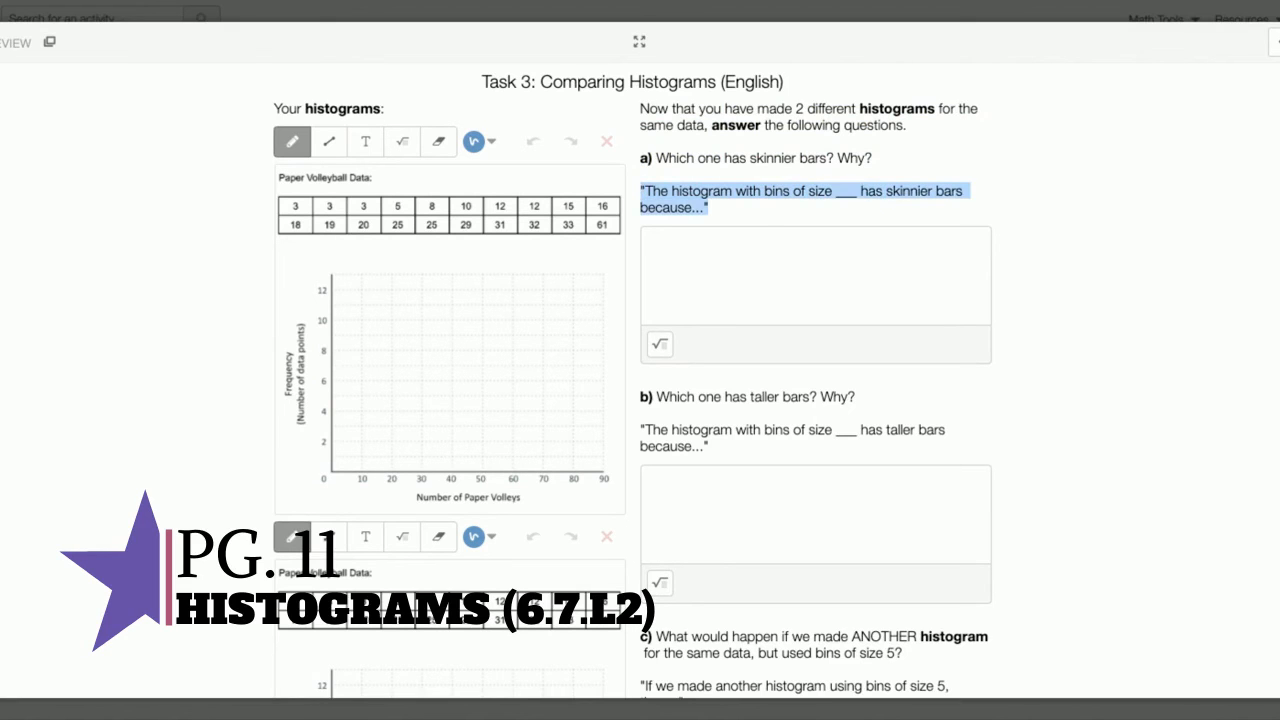
click(814, 276)
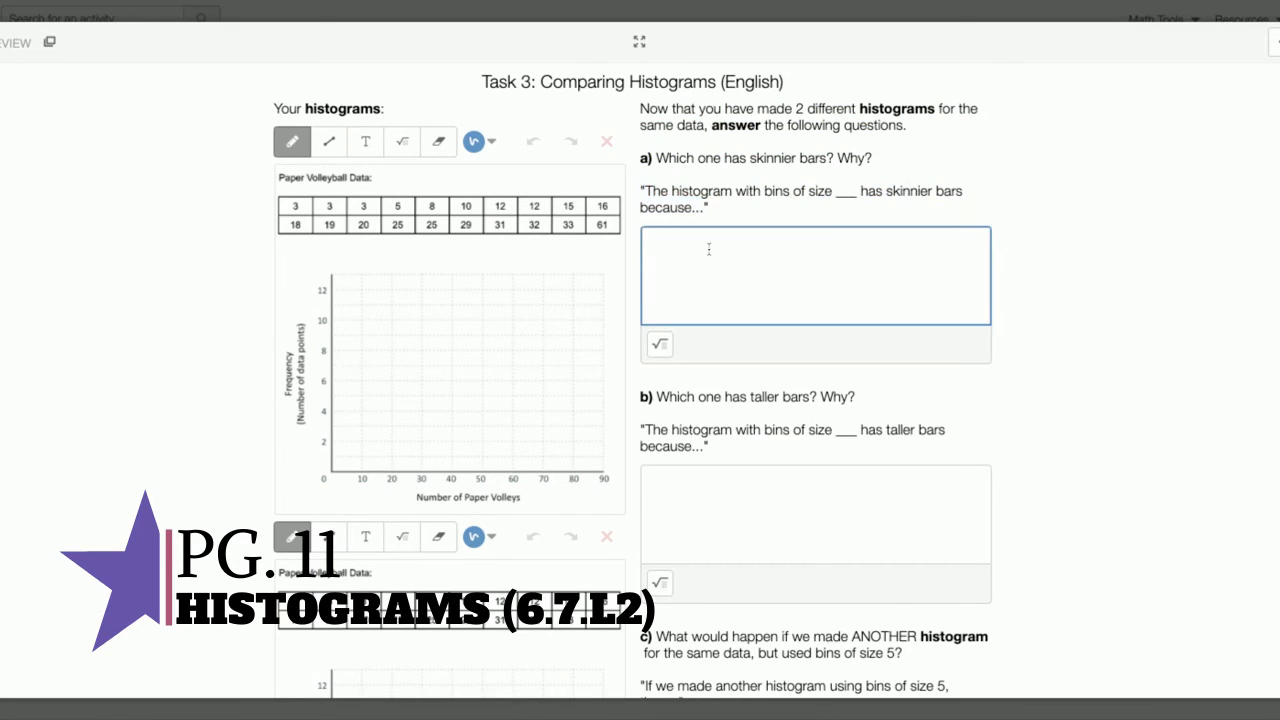
scroll(down, 3)
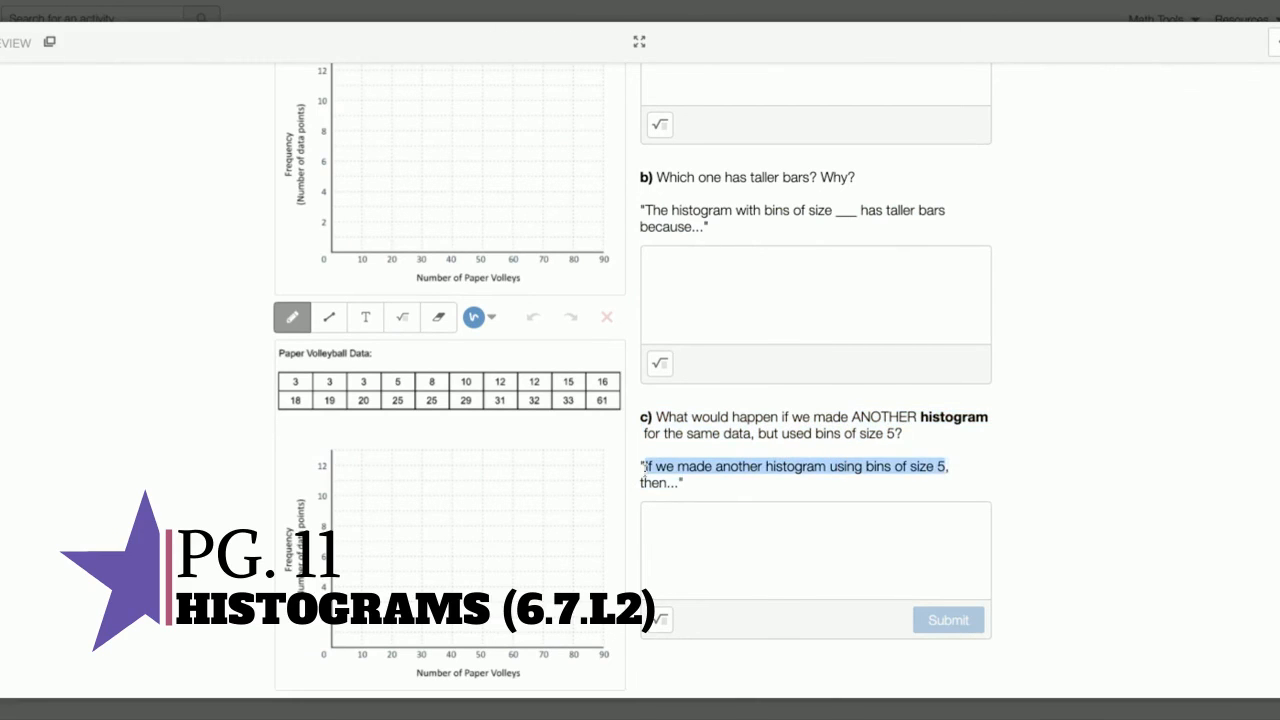
click(816, 550)
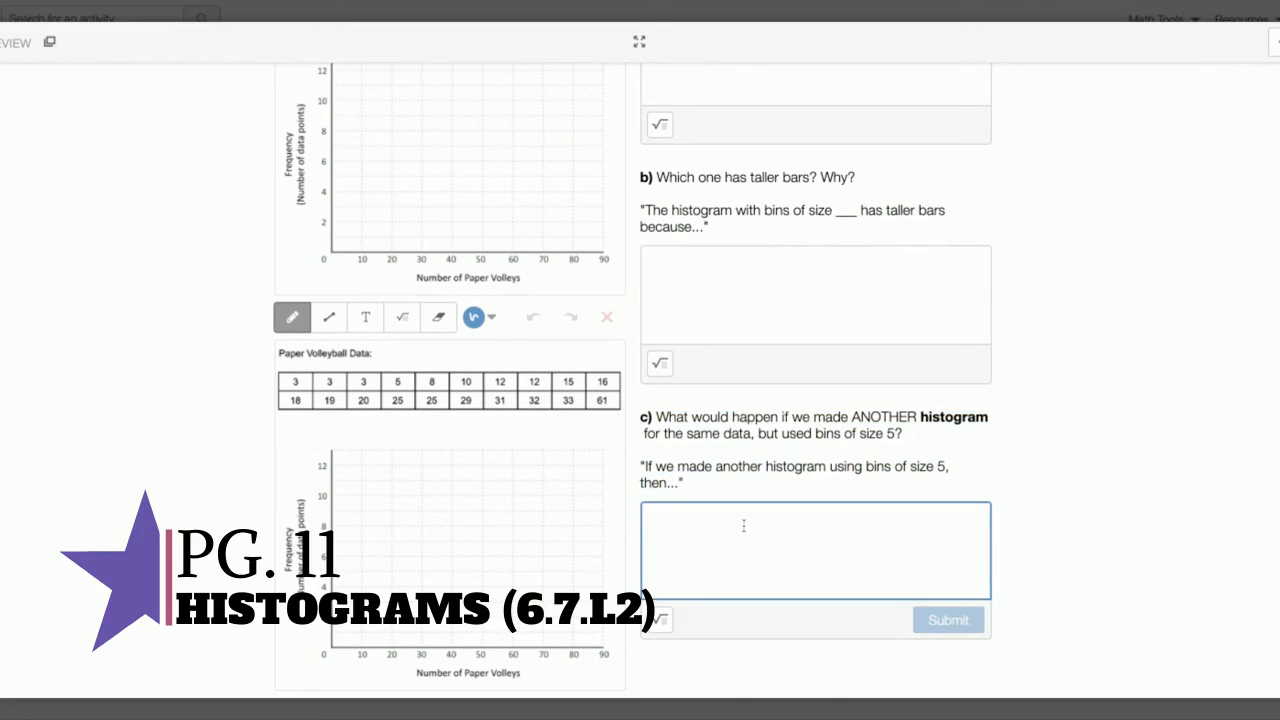
scroll(up, 3)
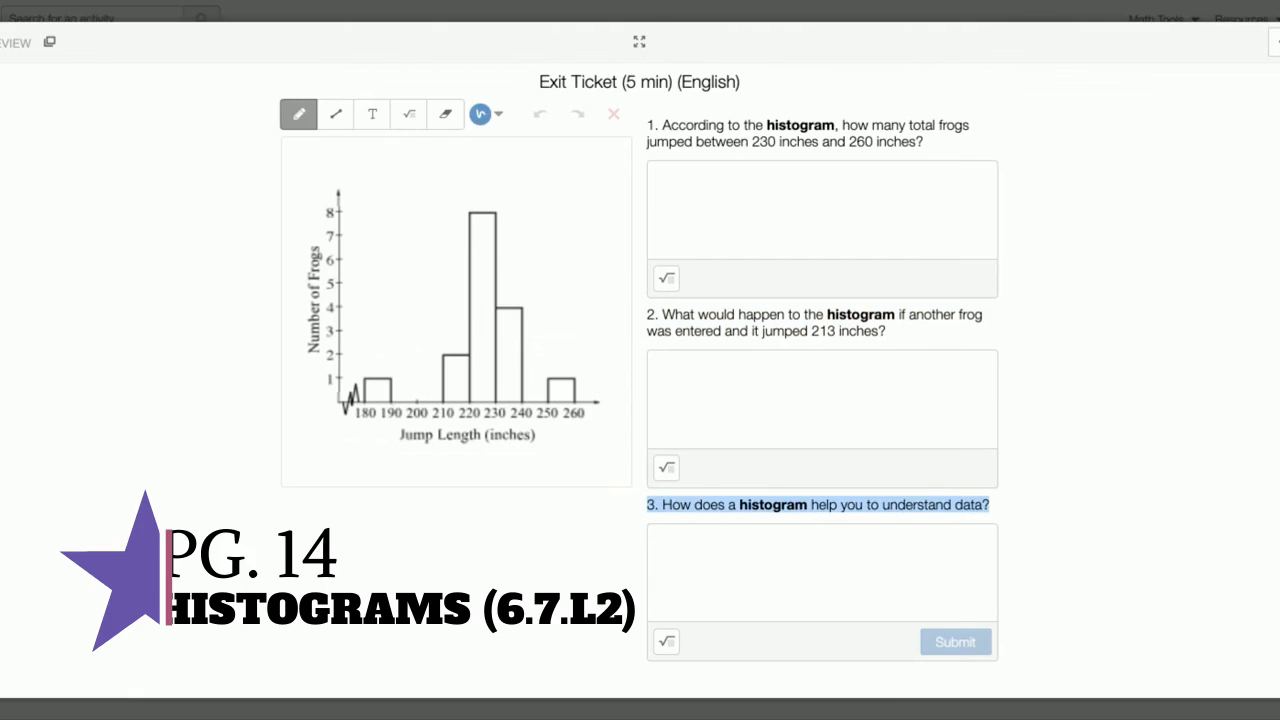
mouse_move(312, 6)
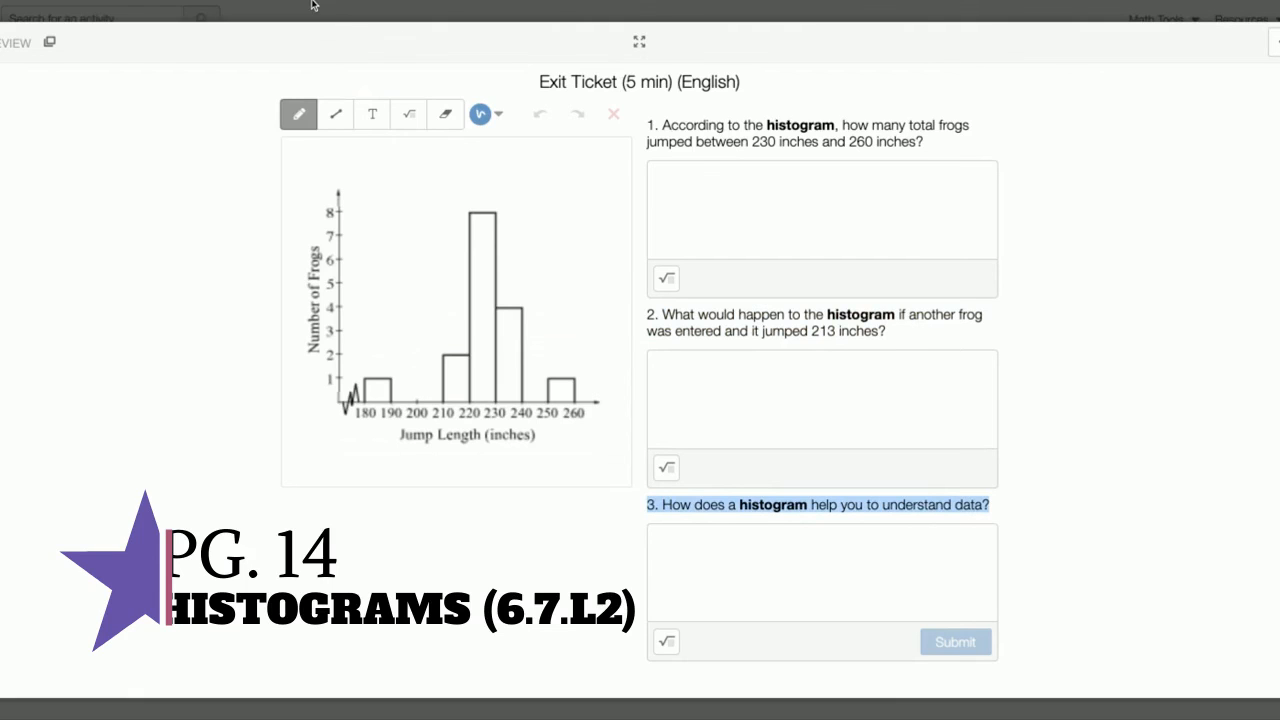